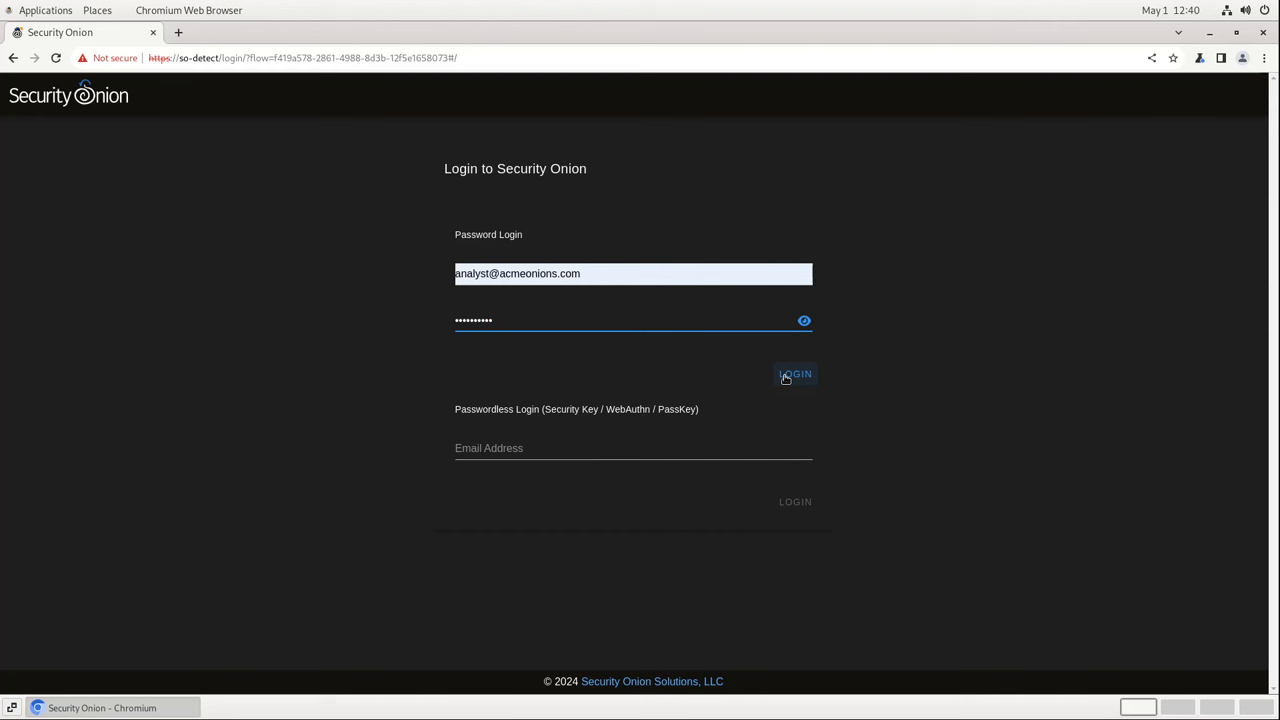
Log in to Security Onion with the analyst account's filled-in credentials.
{"action": "left_click", "coordinate": [795, 373]}
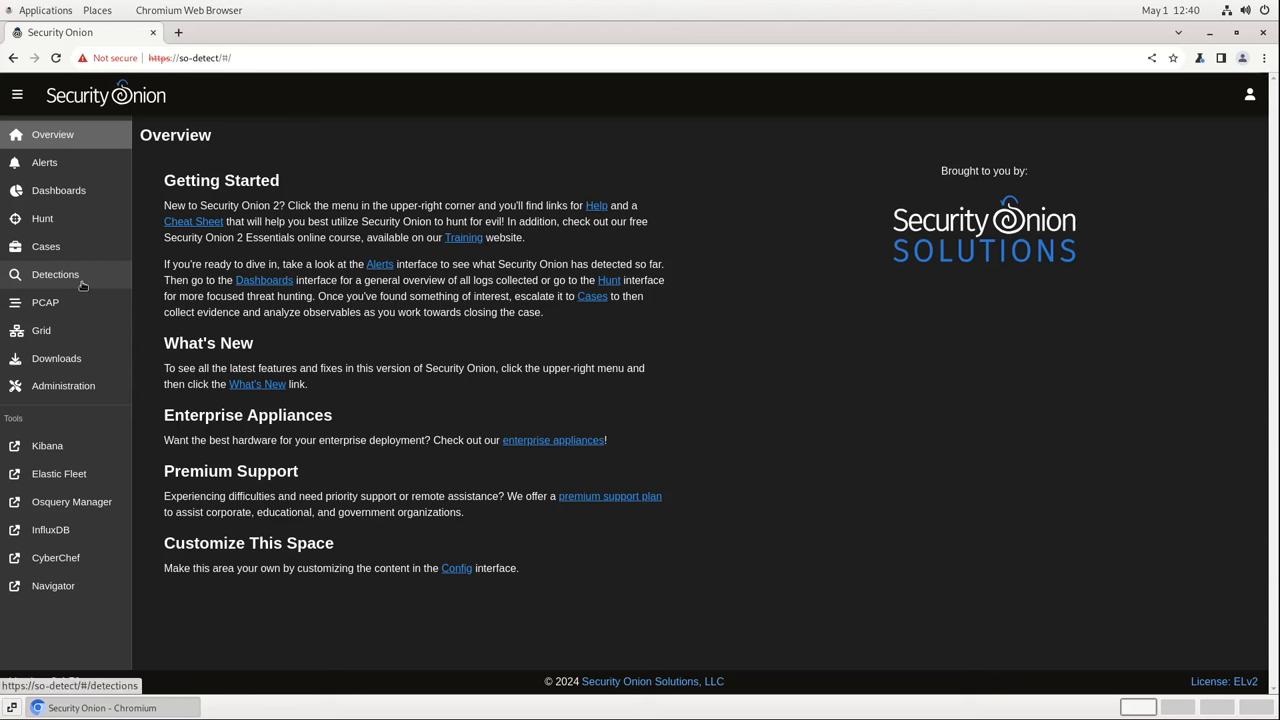
On the Detections page, collapse Options and show the recent so_detection.language:sigma query list.
{"action": "left_click", "coordinate": [55, 274]}
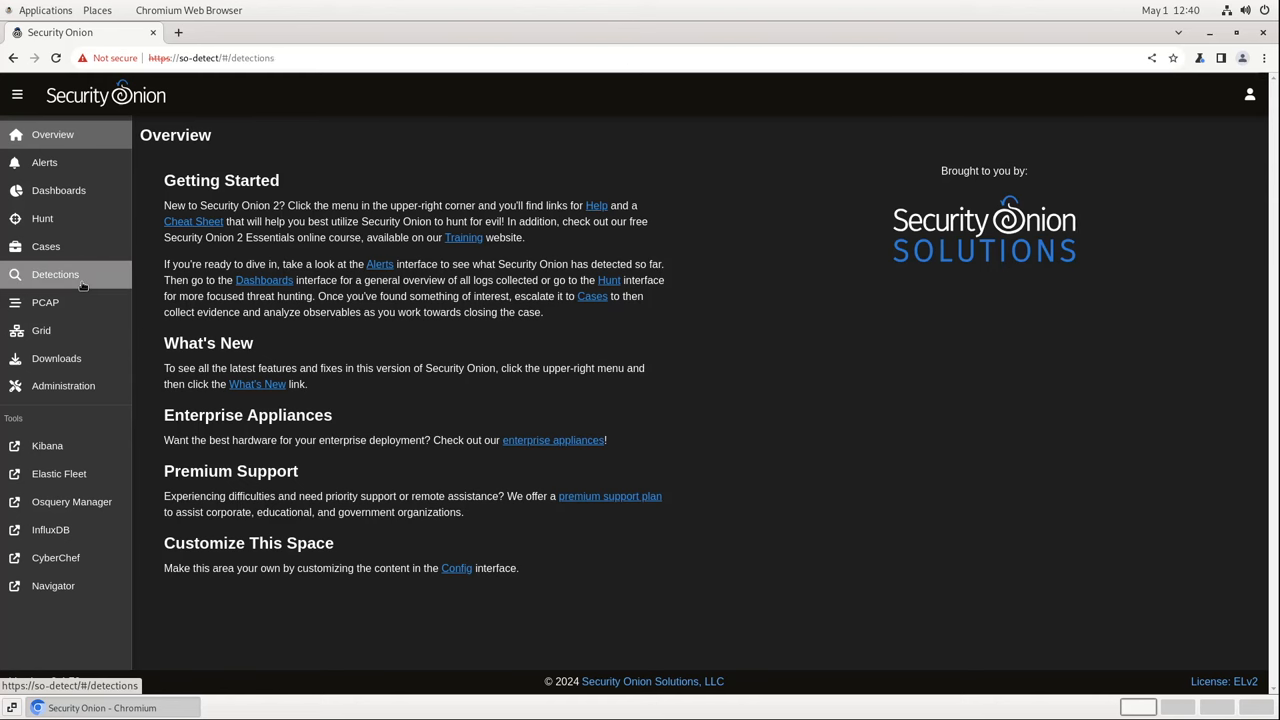
{"action": "left_click", "coordinate": [55, 274]}
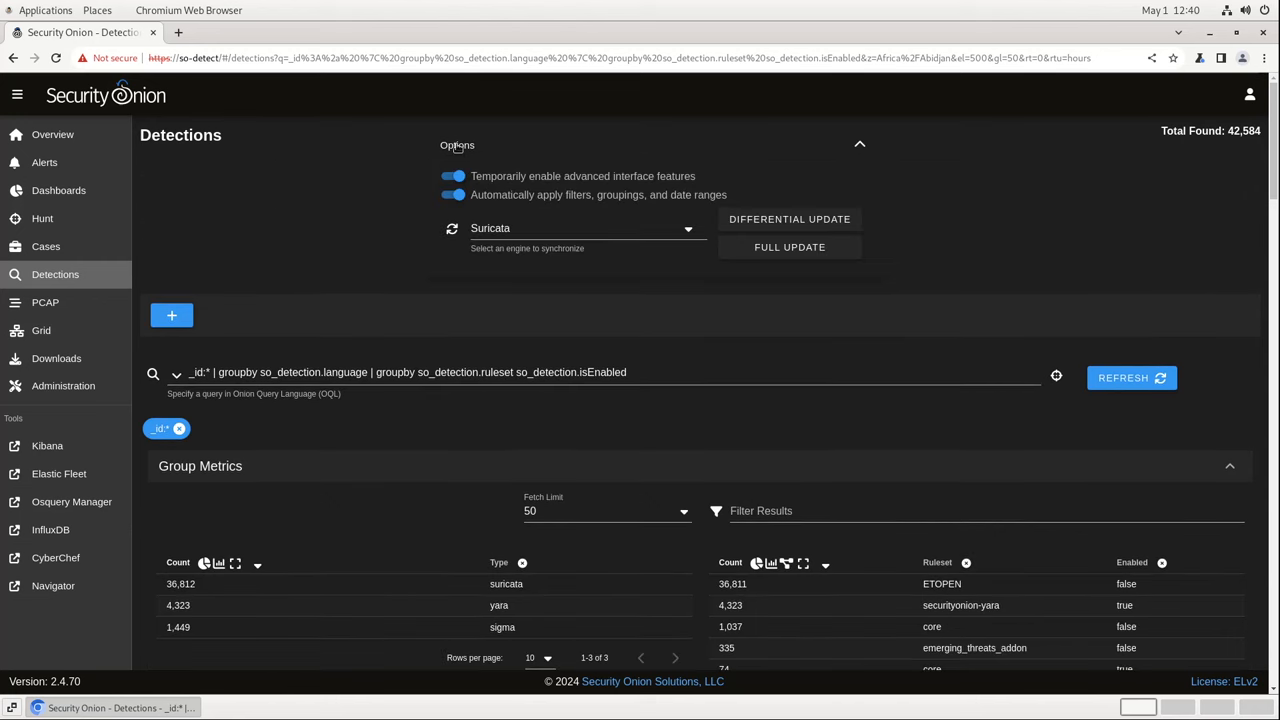
{"action": "left_click", "coordinate": [859, 143]}
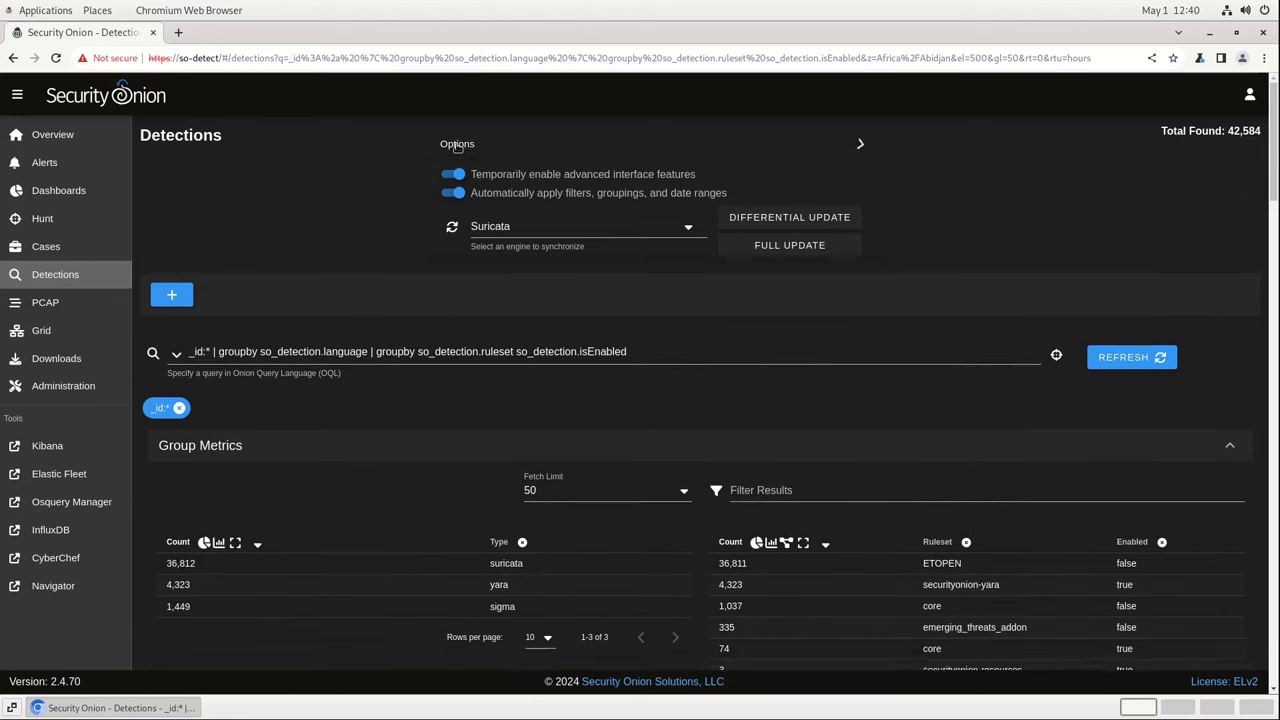
{"action": "left_click", "coordinate": [859, 143]}
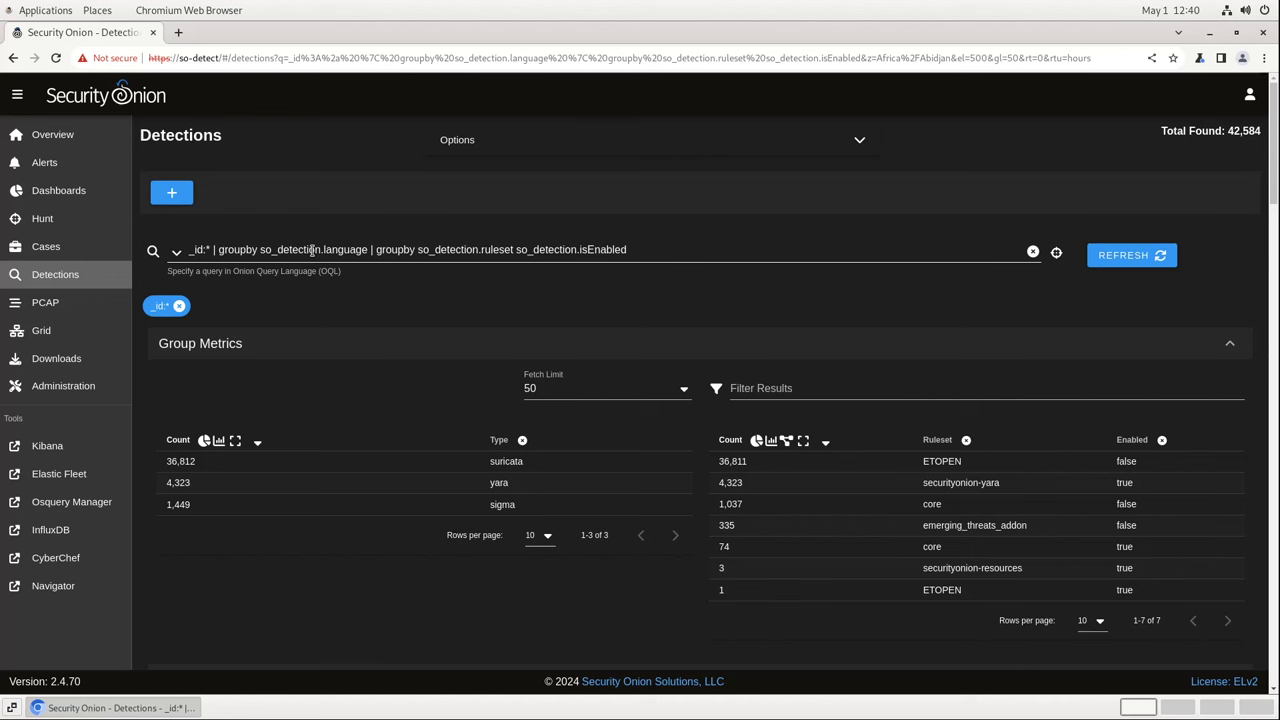
{"action": "left_click", "coordinate": [176, 250]}
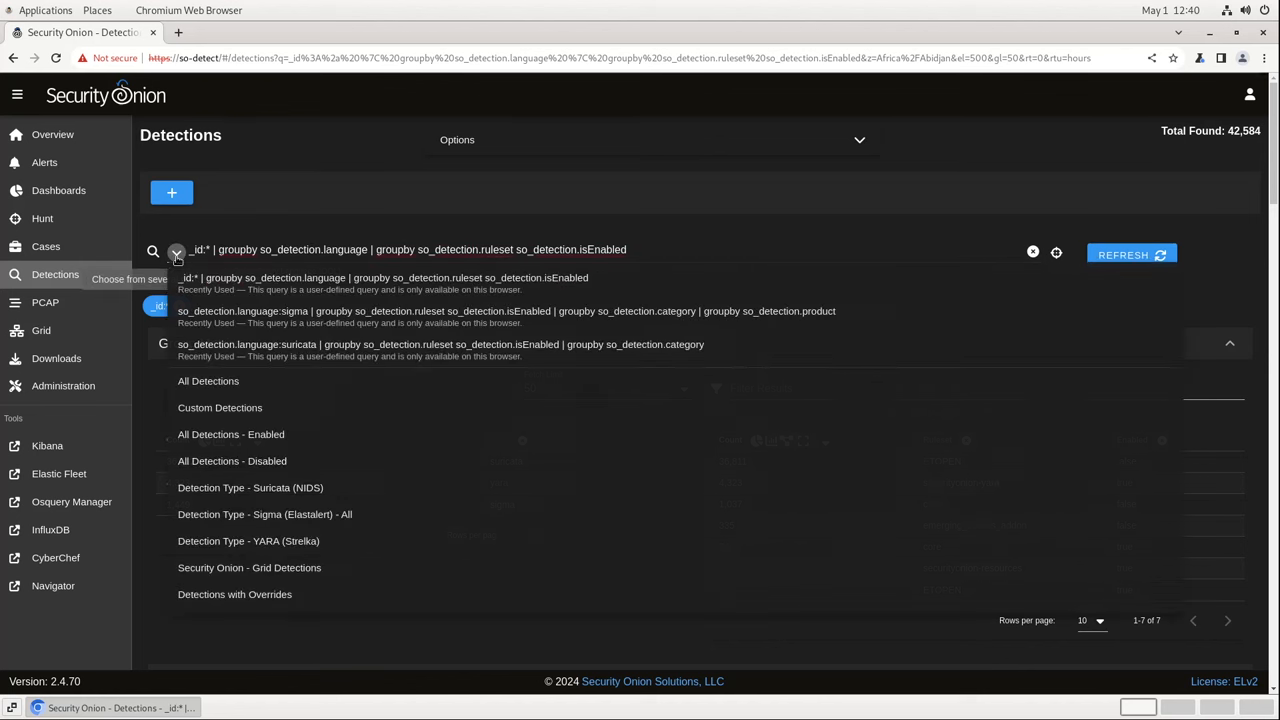
{"action": "mouse_move", "coordinate": [254, 481]}
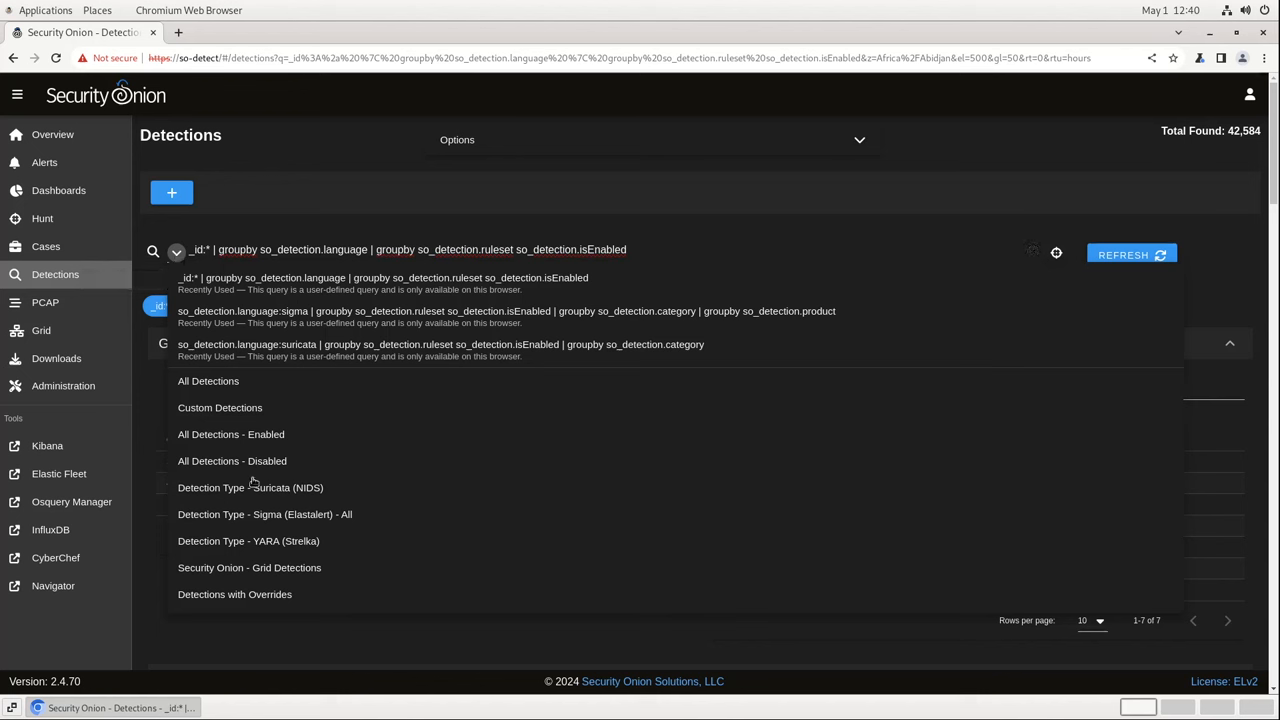
{"action": "mouse_move", "coordinate": [265, 514]}
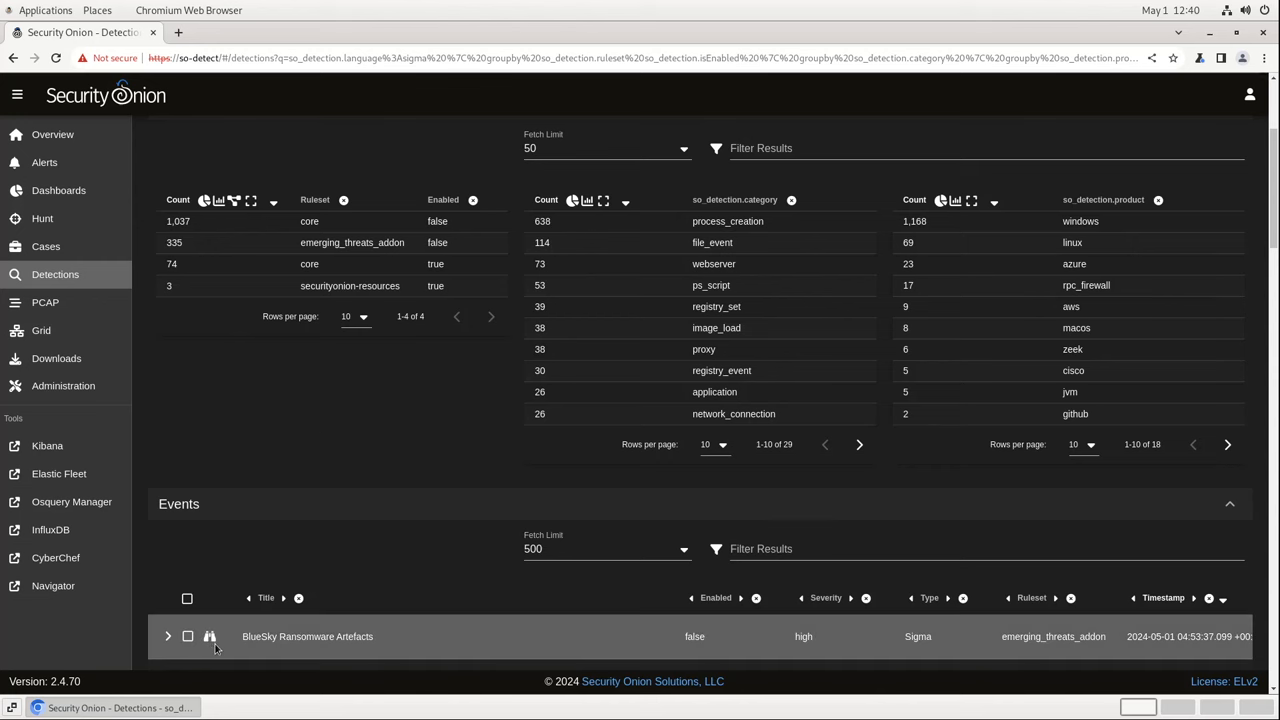
Open BlueSky Ransomware Artefacts, view its Operational Notes, then its Detection Source YAML.
{"action": "left_click", "coordinate": [307, 636]}
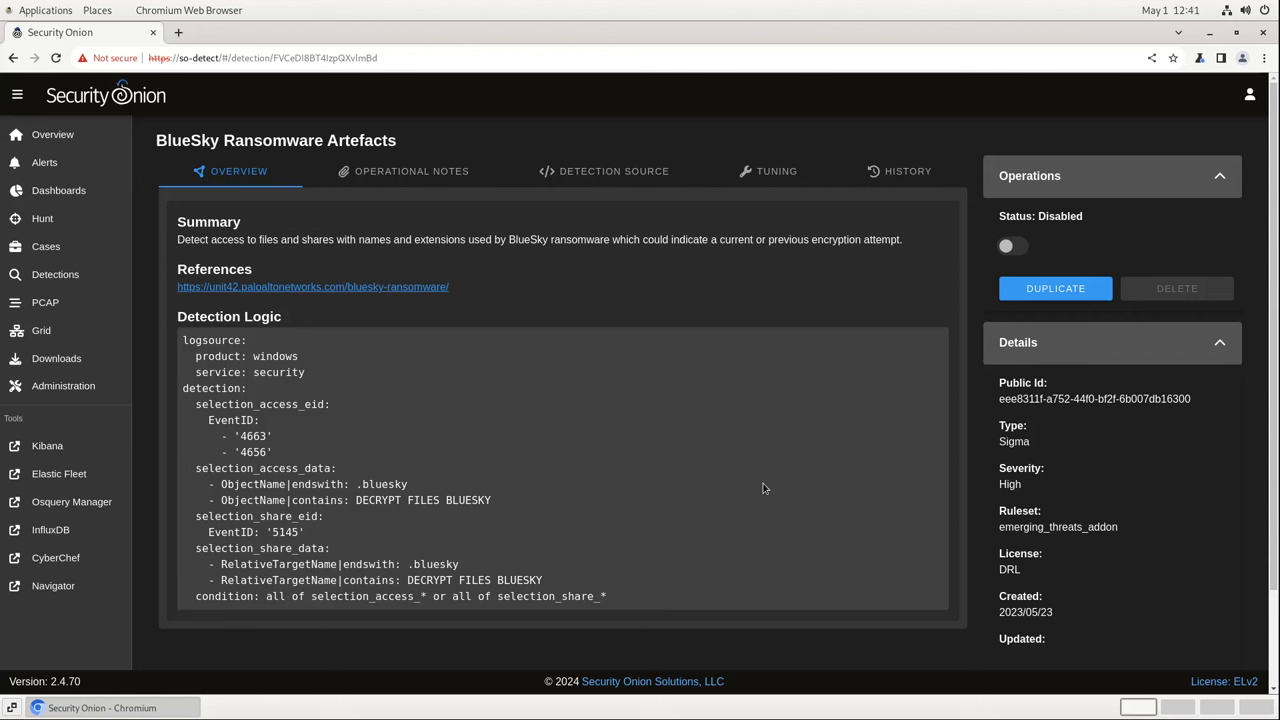
{"action": "mouse_move", "coordinate": [740, 475]}
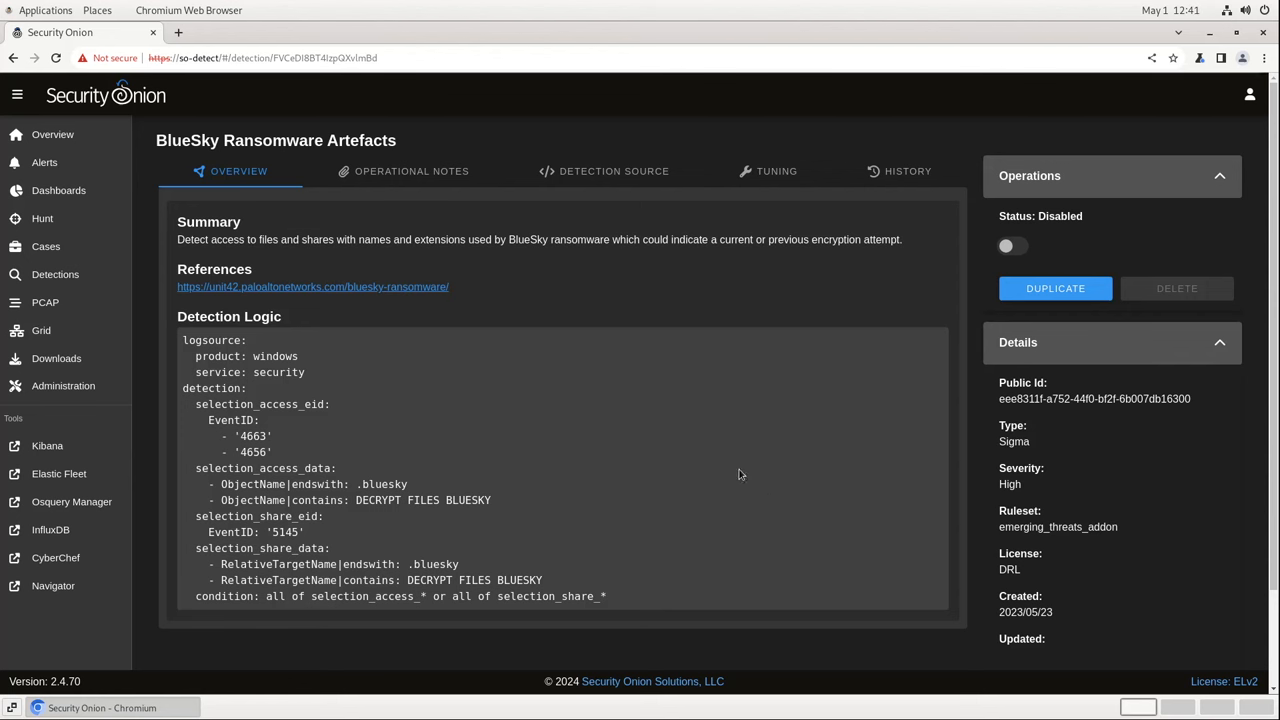
{"action": "left_click", "coordinate": [411, 170]}
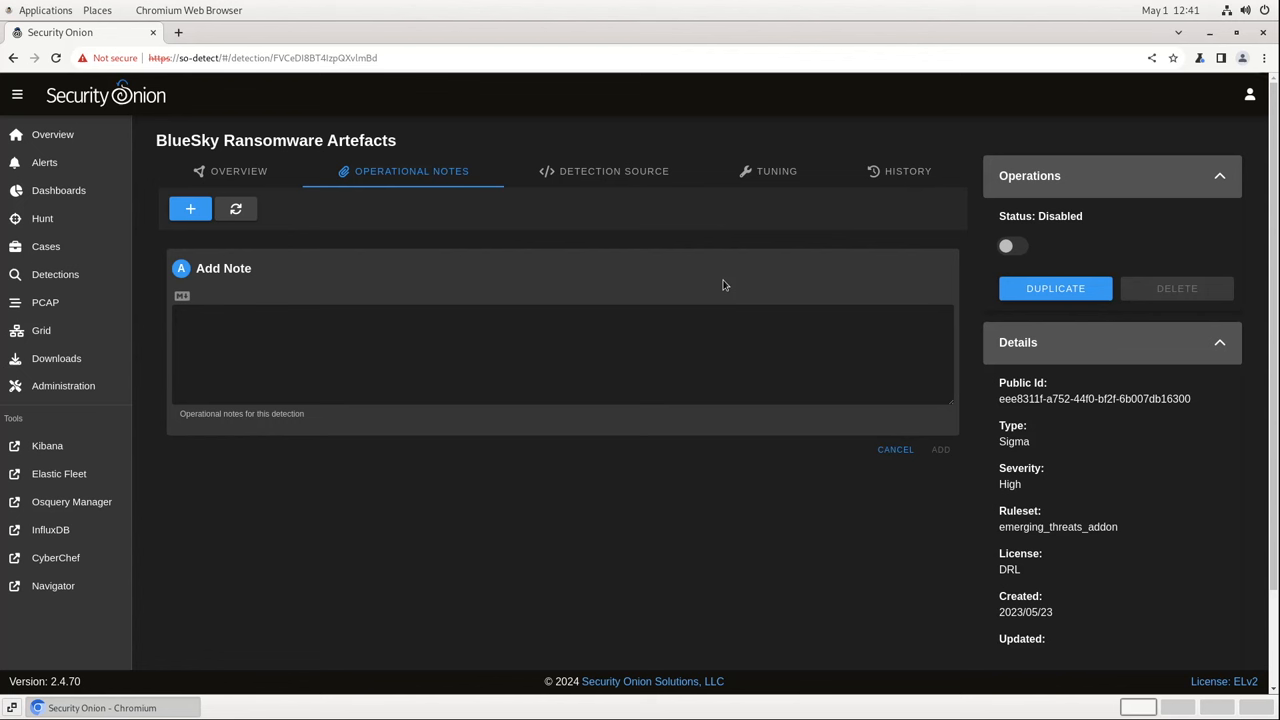
{"action": "left_click", "coordinate": [604, 171]}
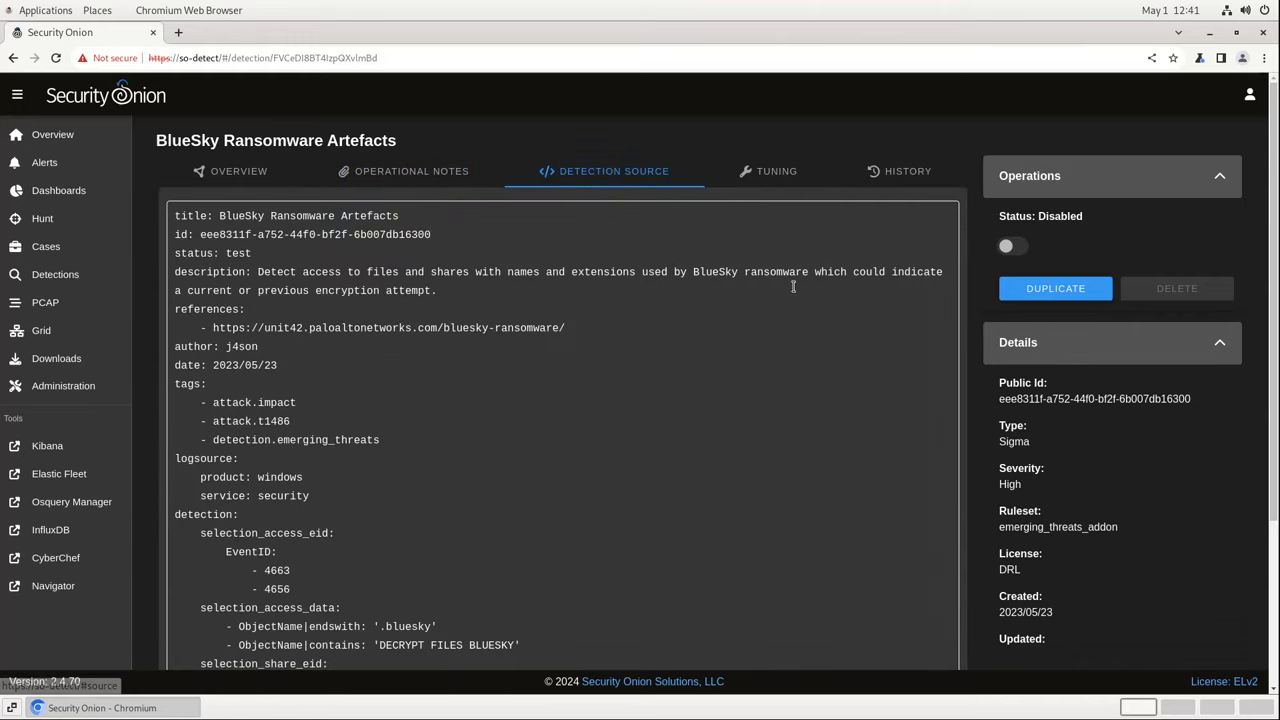
{"action": "mouse_move", "coordinate": [811, 333]}
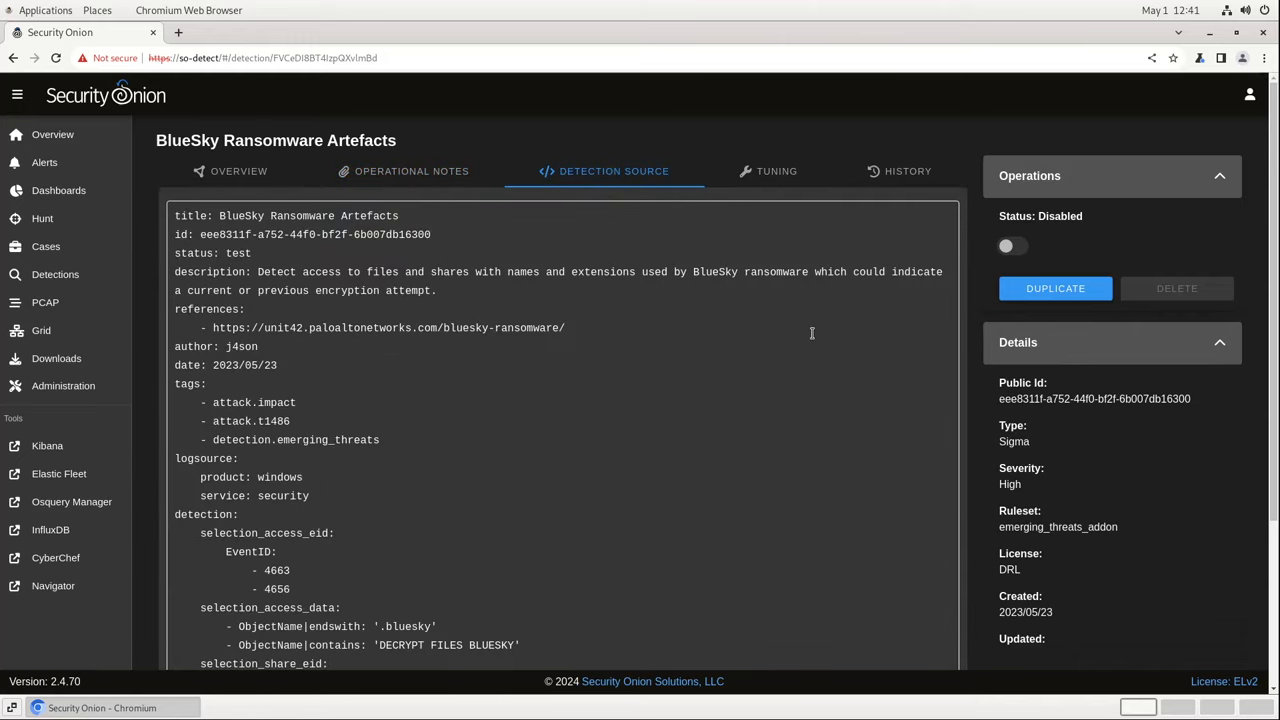
{"action": "mouse_move", "coordinate": [784, 181]}
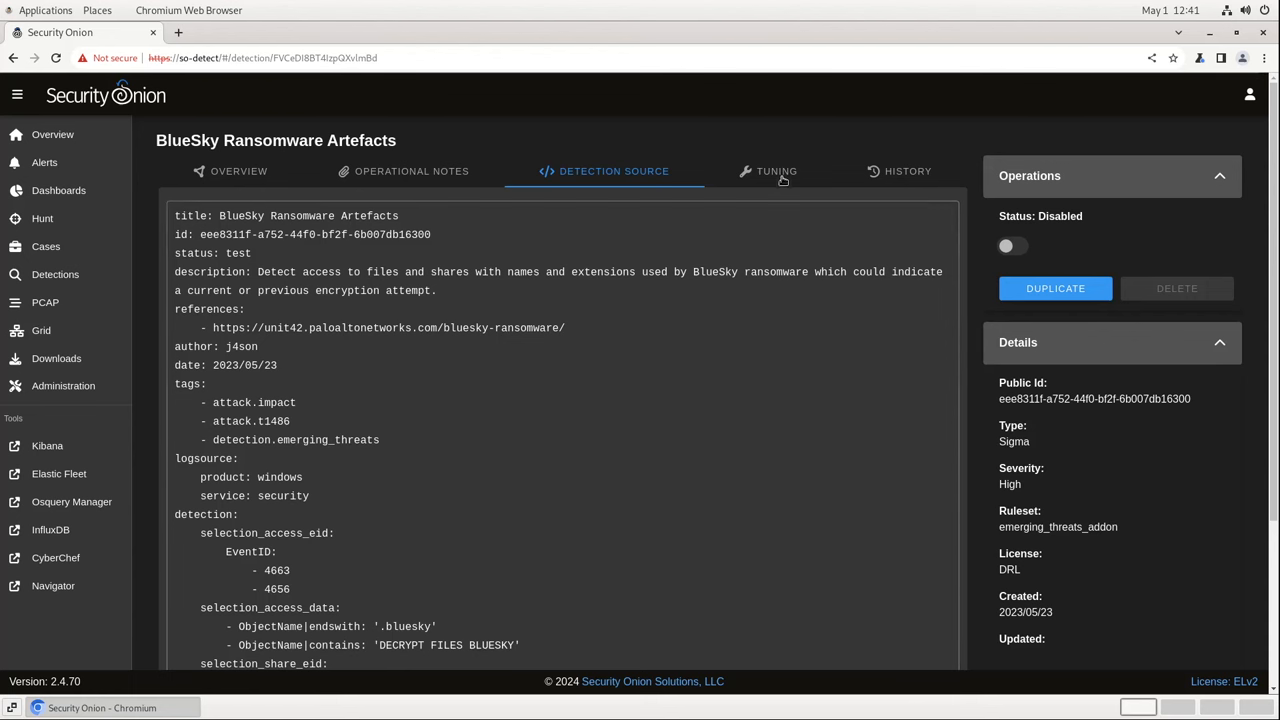
Browse the BlueSky detection's tuning type options, then go to the Alerts list.
{"action": "left_click", "coordinate": [776, 171]}
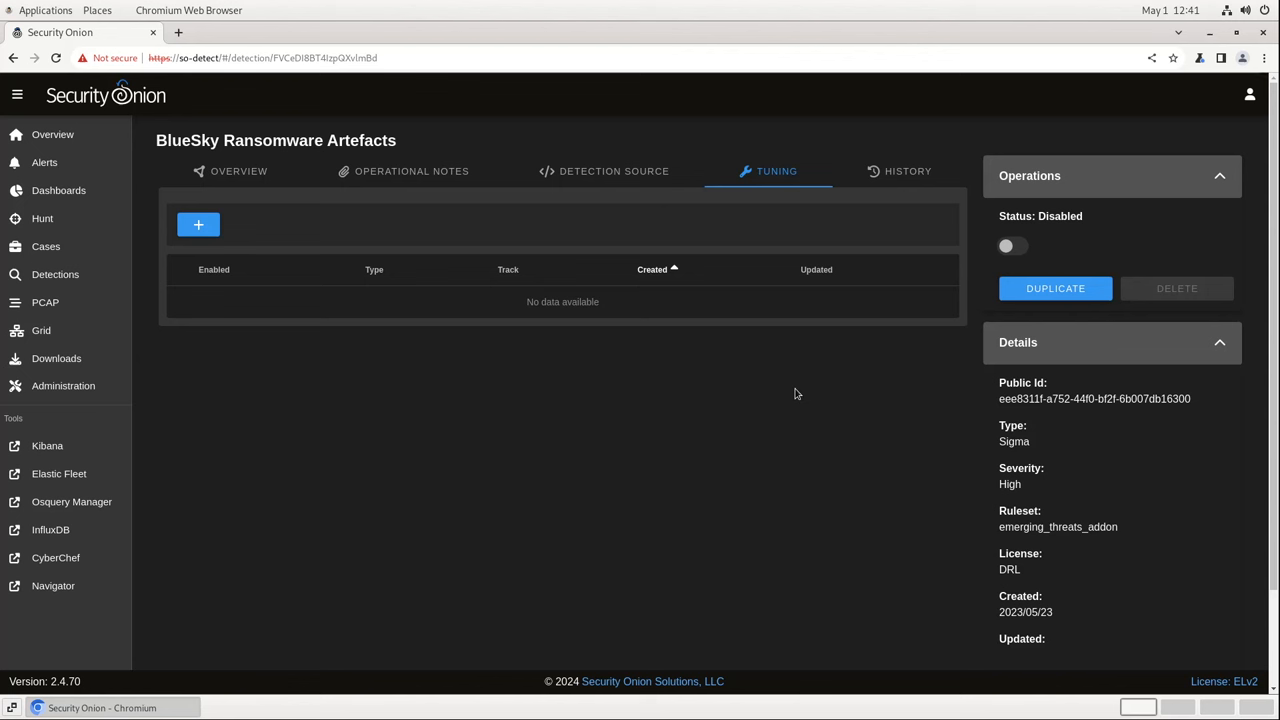
{"action": "left_click", "coordinate": [198, 224]}
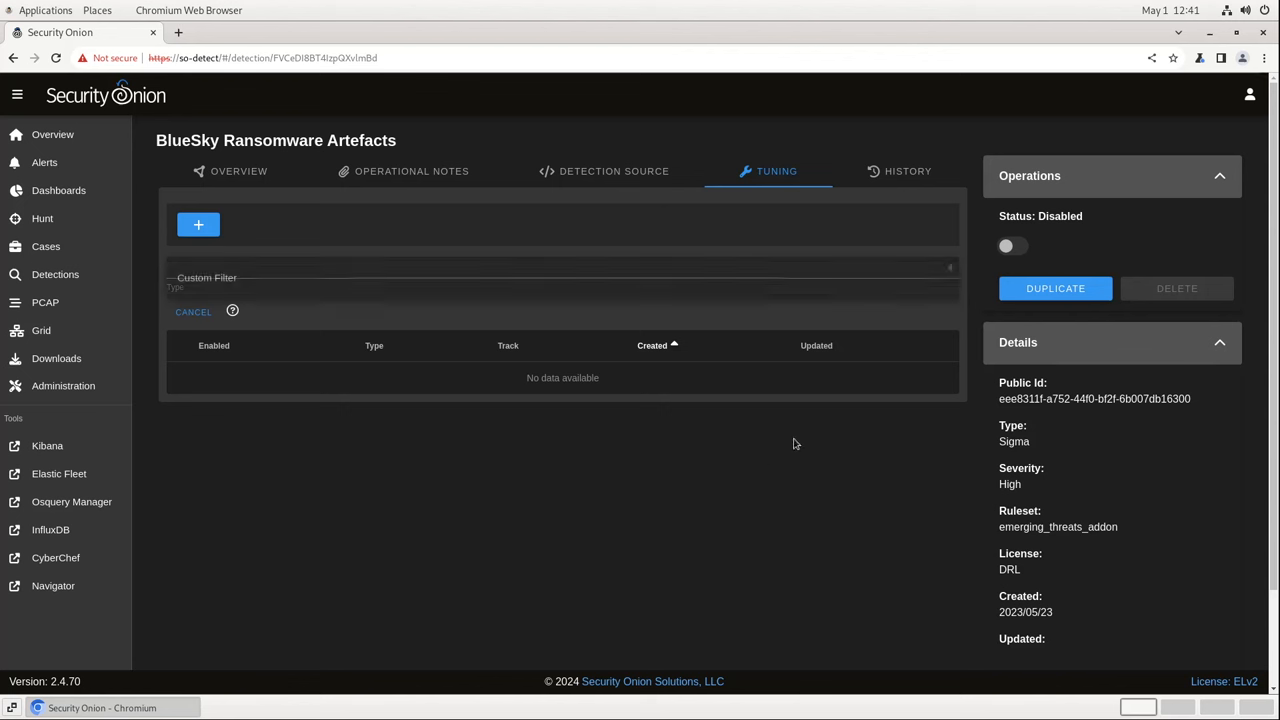
{"action": "left_click", "coordinate": [899, 171]}
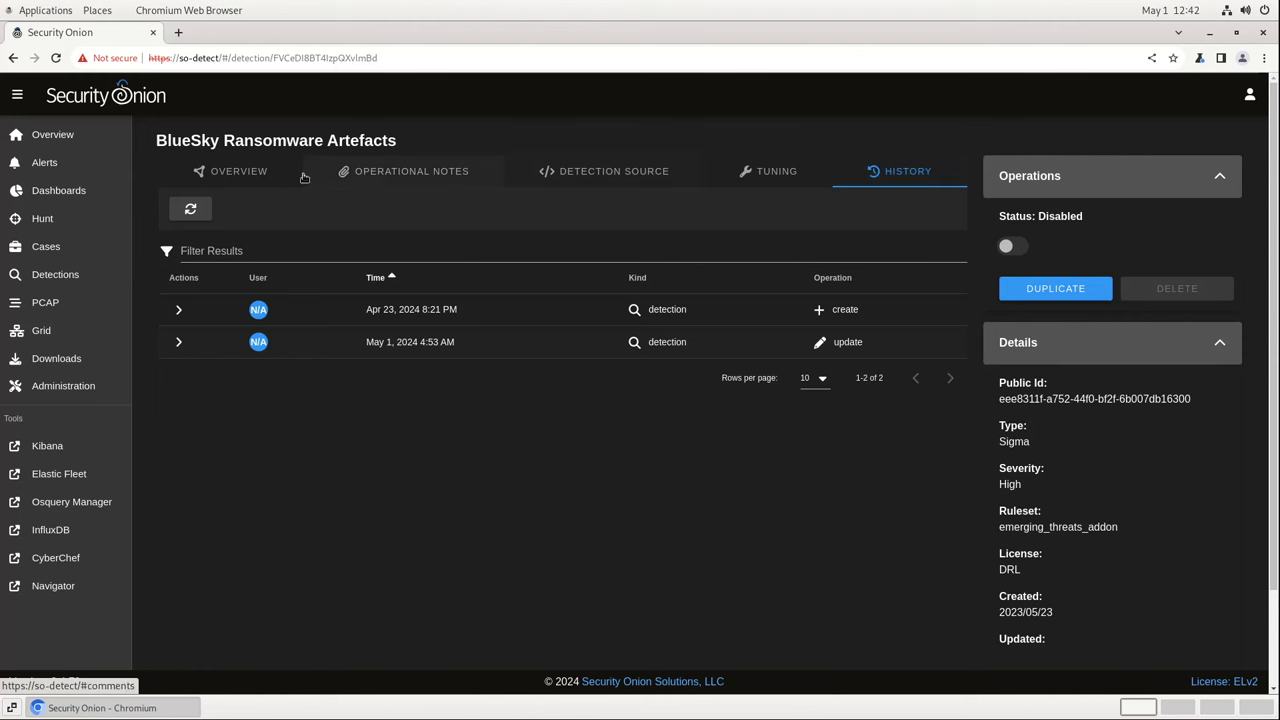
{"action": "left_click", "coordinate": [44, 162]}
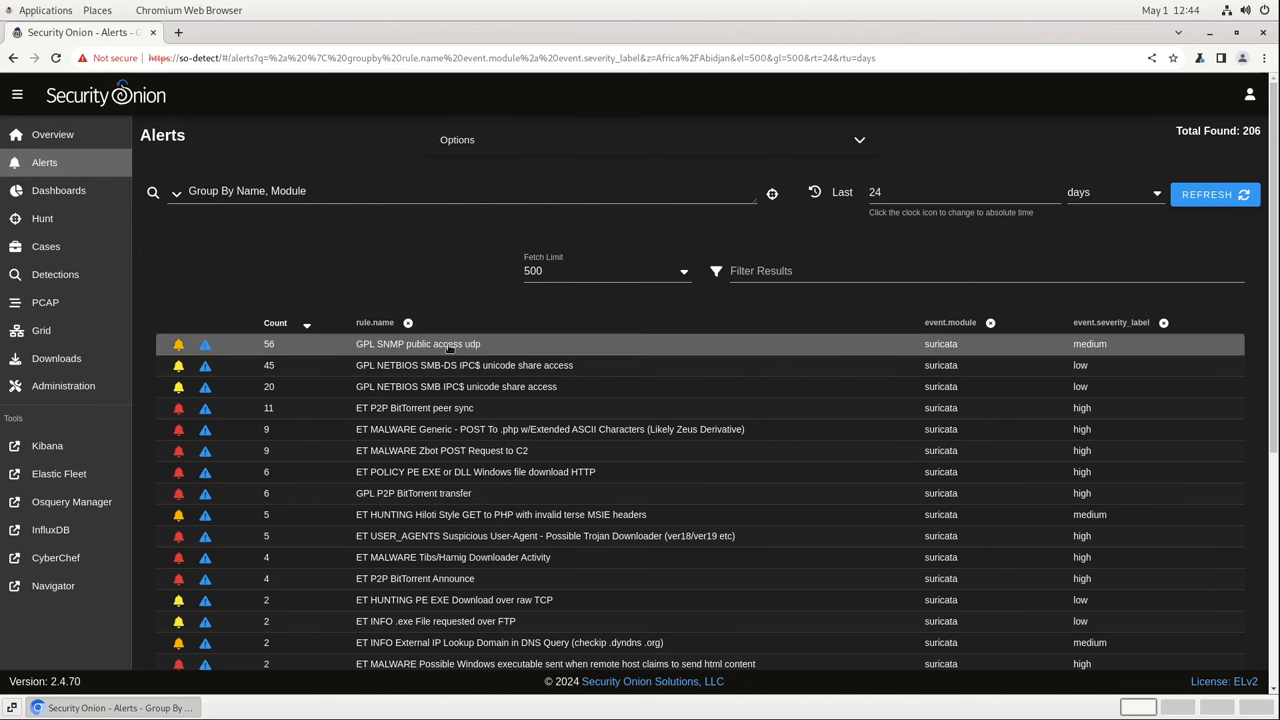
Open the GPL SNMP public access udp alert's detection on its empty Tuning tab.
{"action": "left_click", "coordinate": [418, 343]}
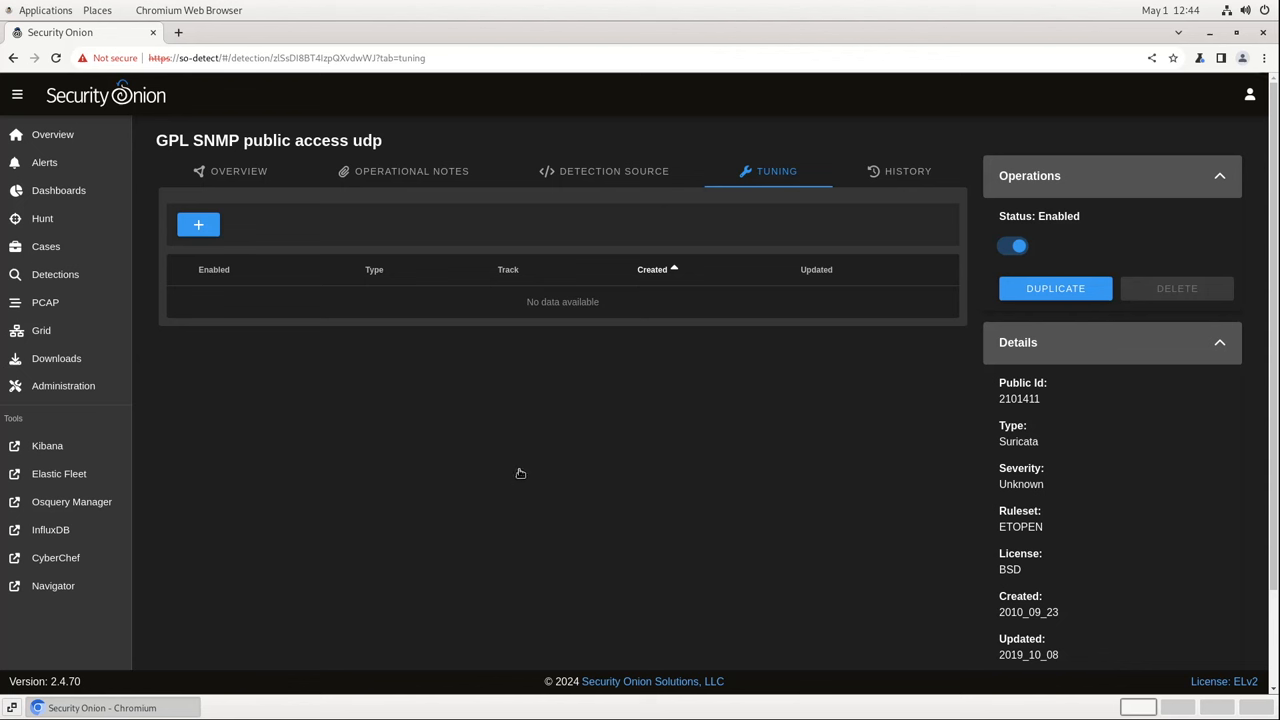
{"action": "mouse_move", "coordinate": [1009, 273]}
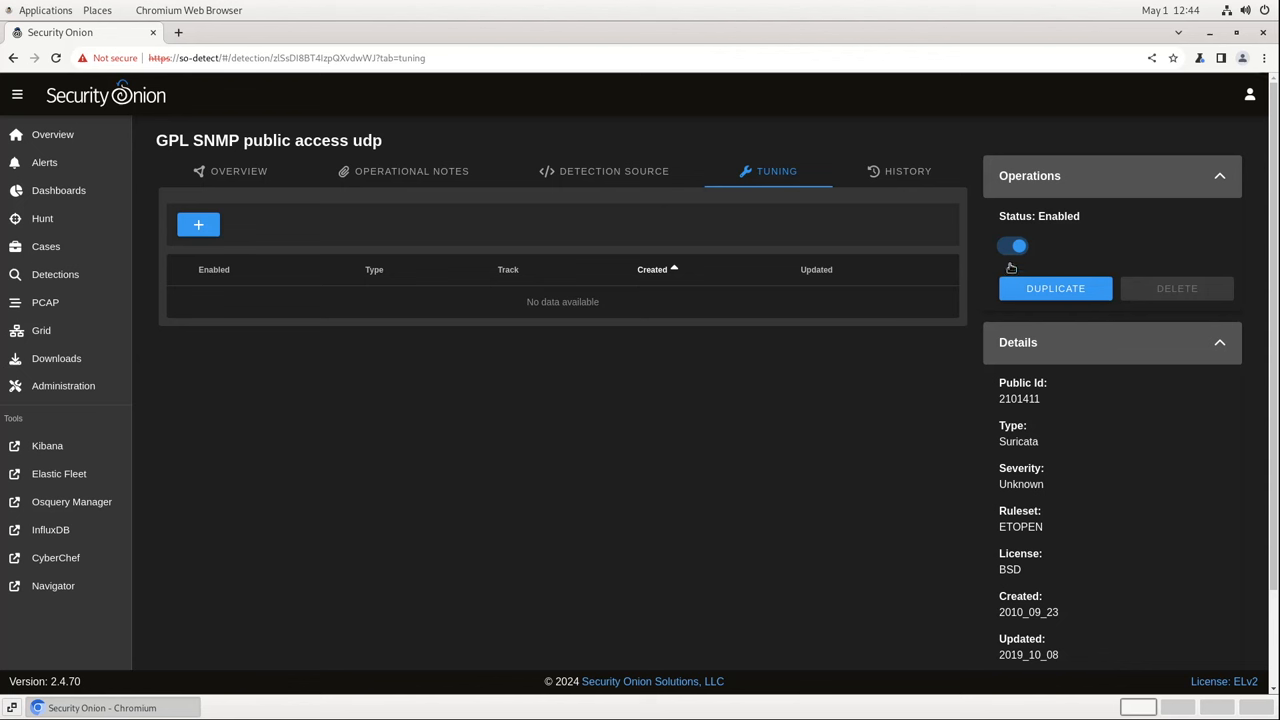
{"action": "mouse_move", "coordinate": [740, 376]}
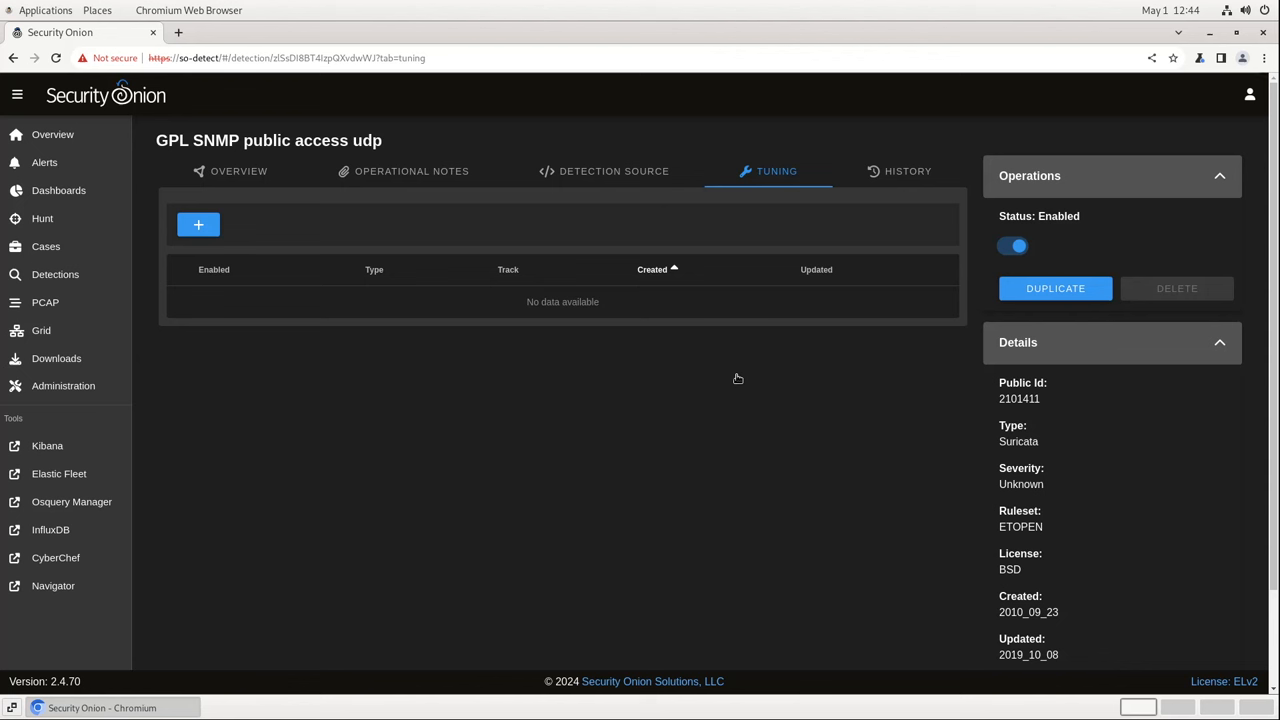
{"action": "mouse_move", "coordinate": [471, 447]}
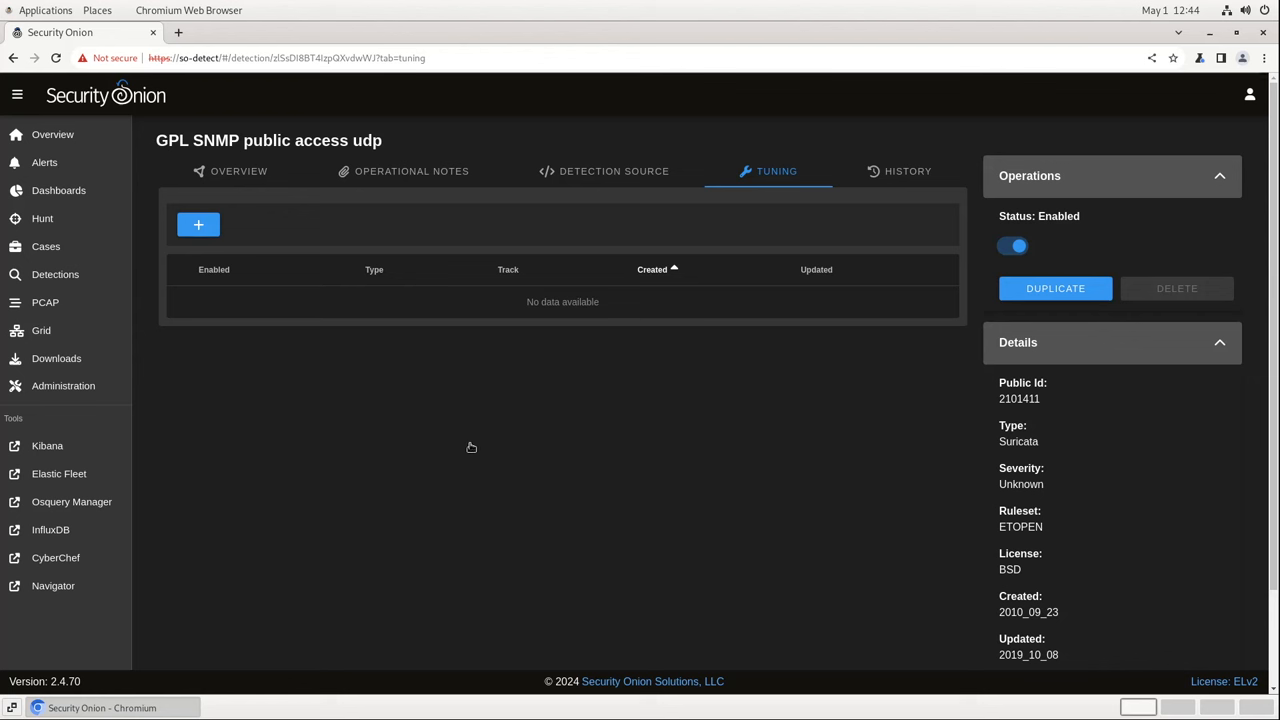
Add a Suppress tuning to GPL SNMP public access udp tracking by_src.
{"action": "left_click", "coordinate": [198, 224]}
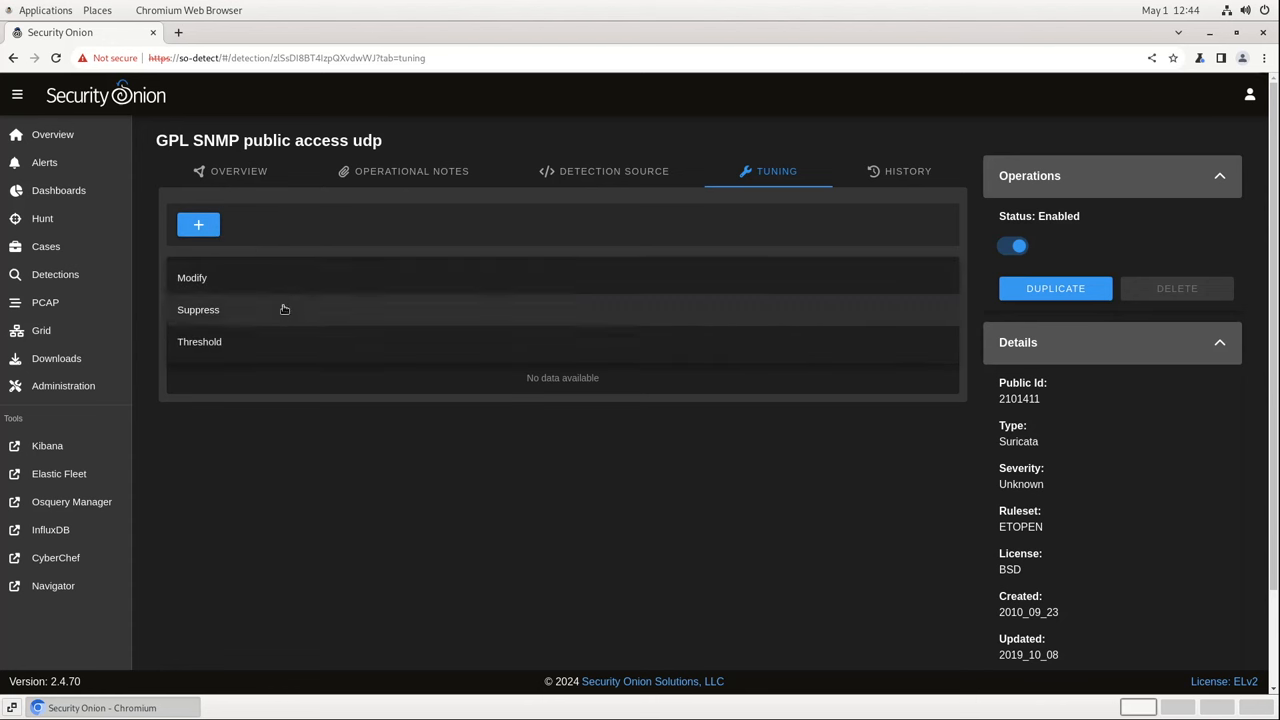
{"action": "left_click", "coordinate": [198, 309]}
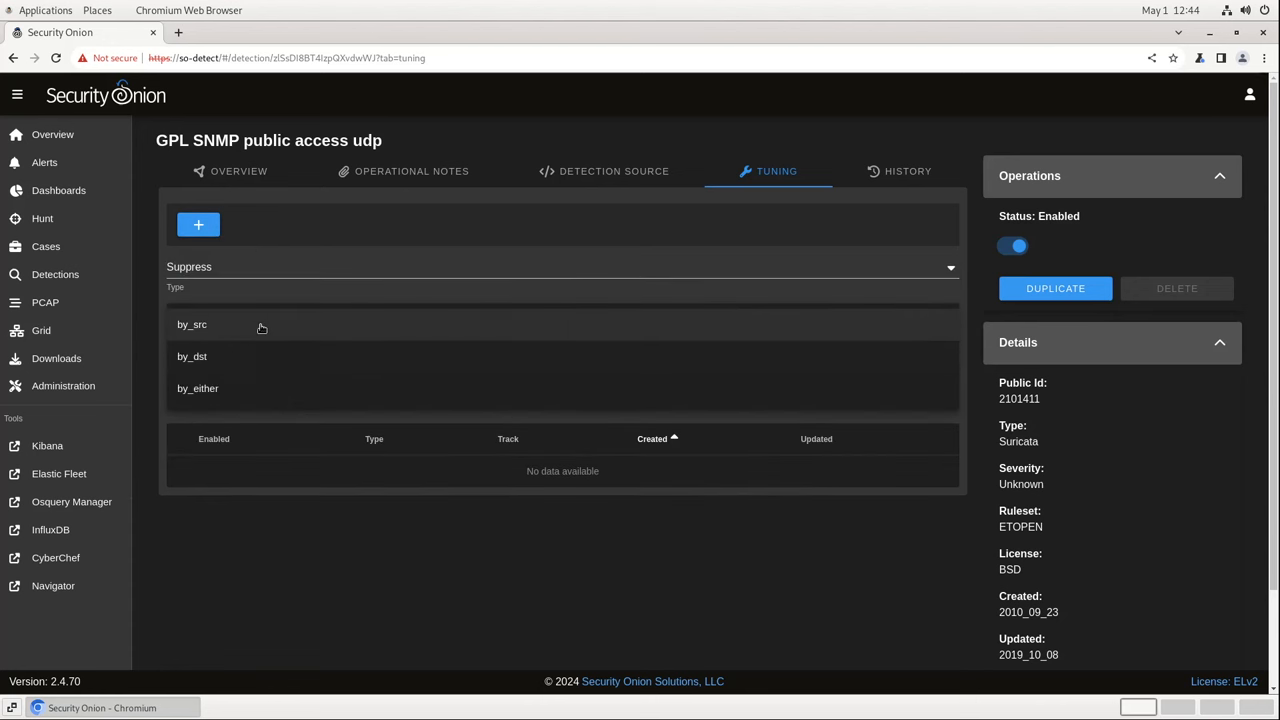
{"action": "left_click", "coordinate": [192, 324]}
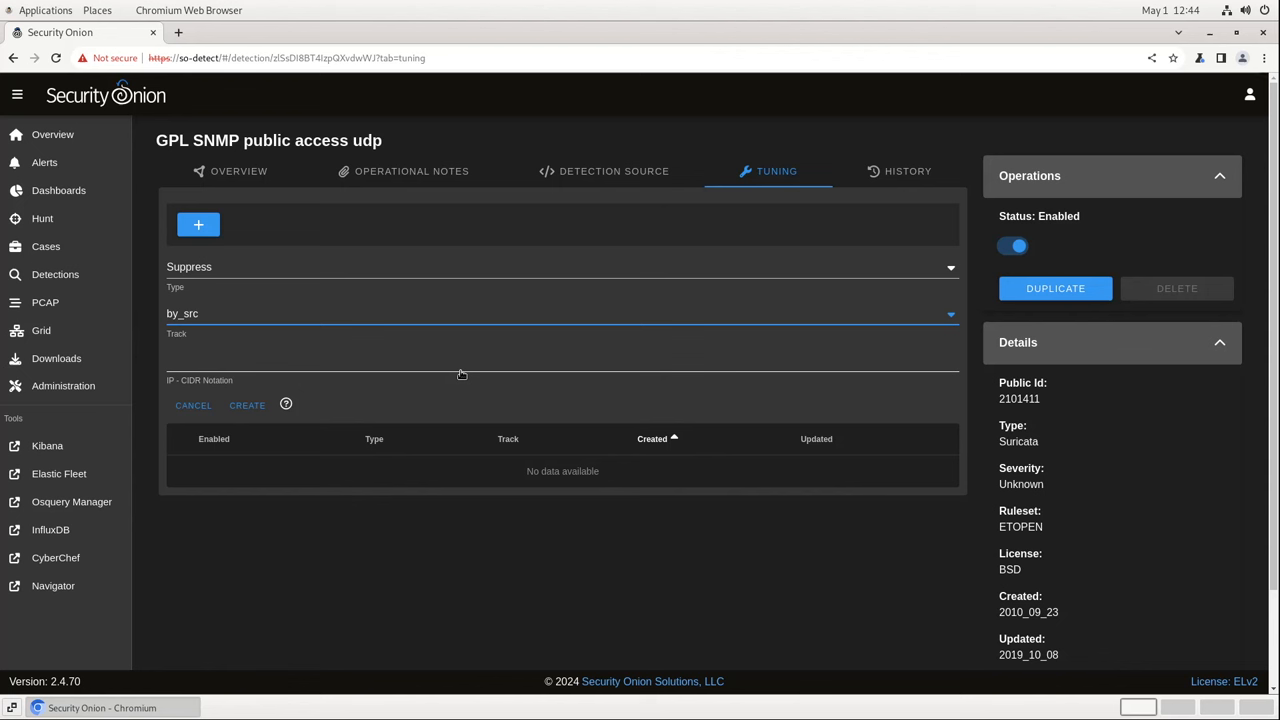
{"action": "mouse_move", "coordinate": [410, 368]}
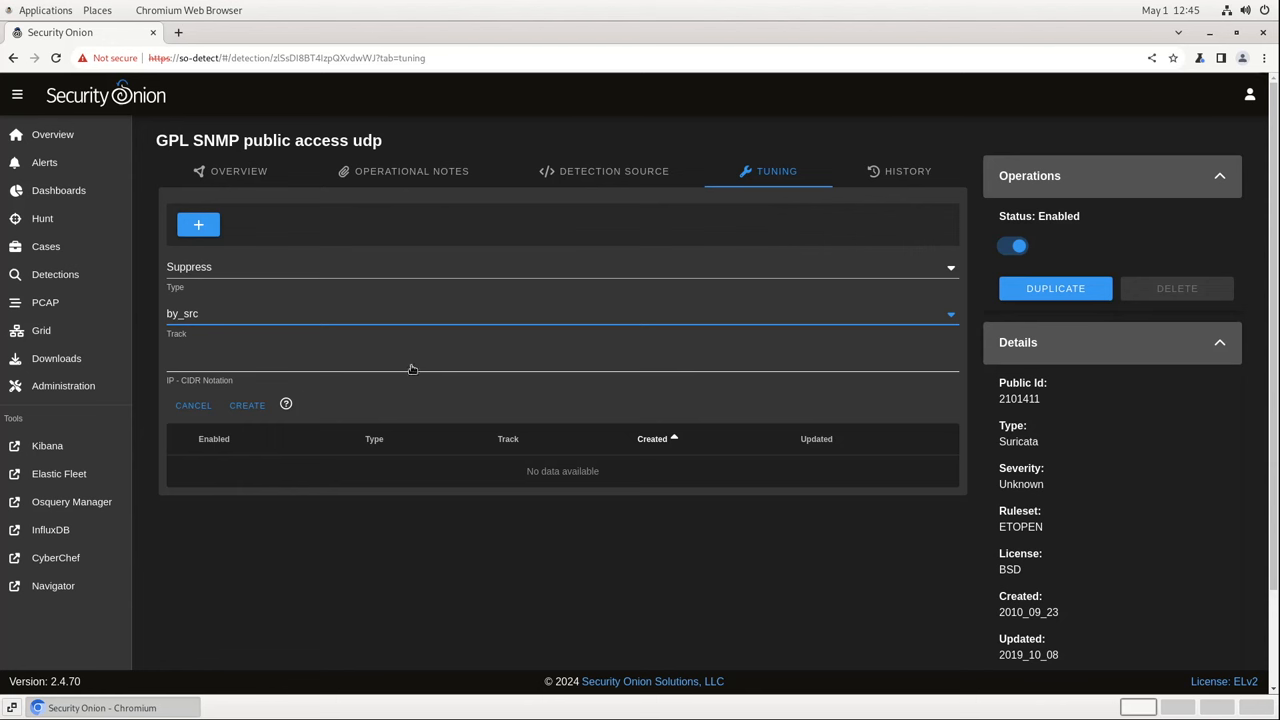
{"action": "mouse_move", "coordinate": [55, 274]}
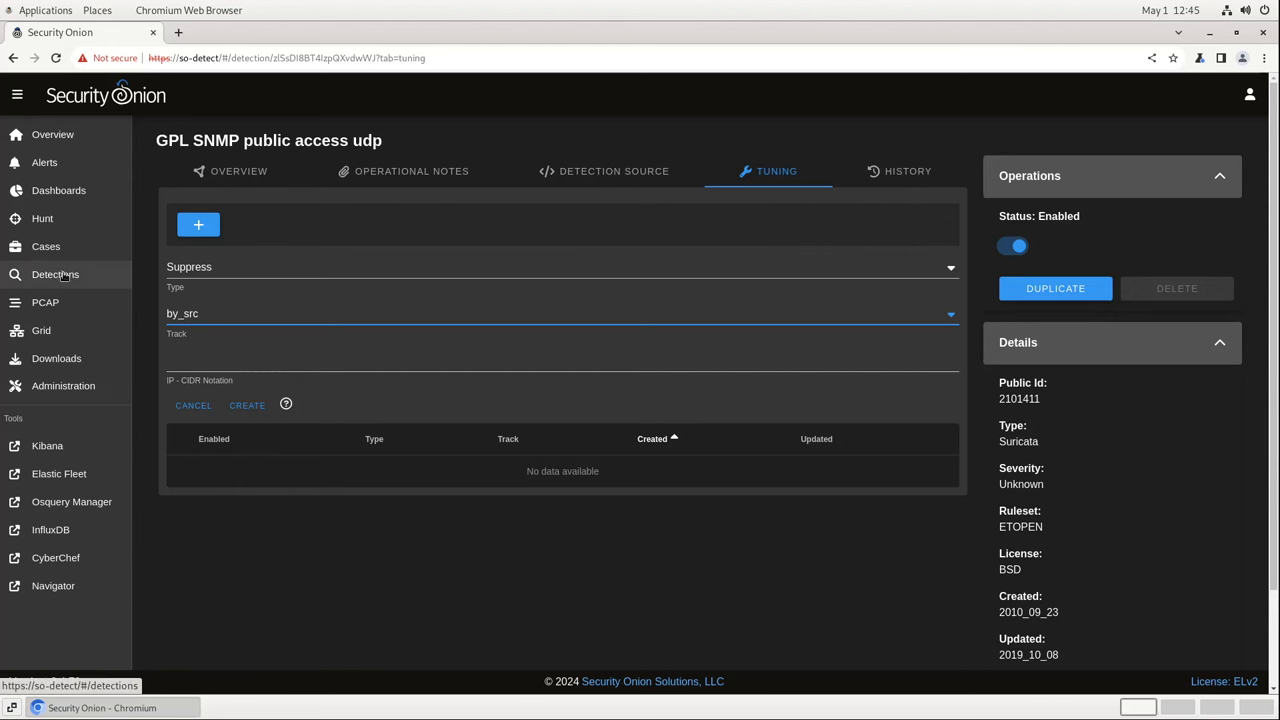
From the Detections list, start a new custom detection.
{"action": "left_click", "coordinate": [55, 274]}
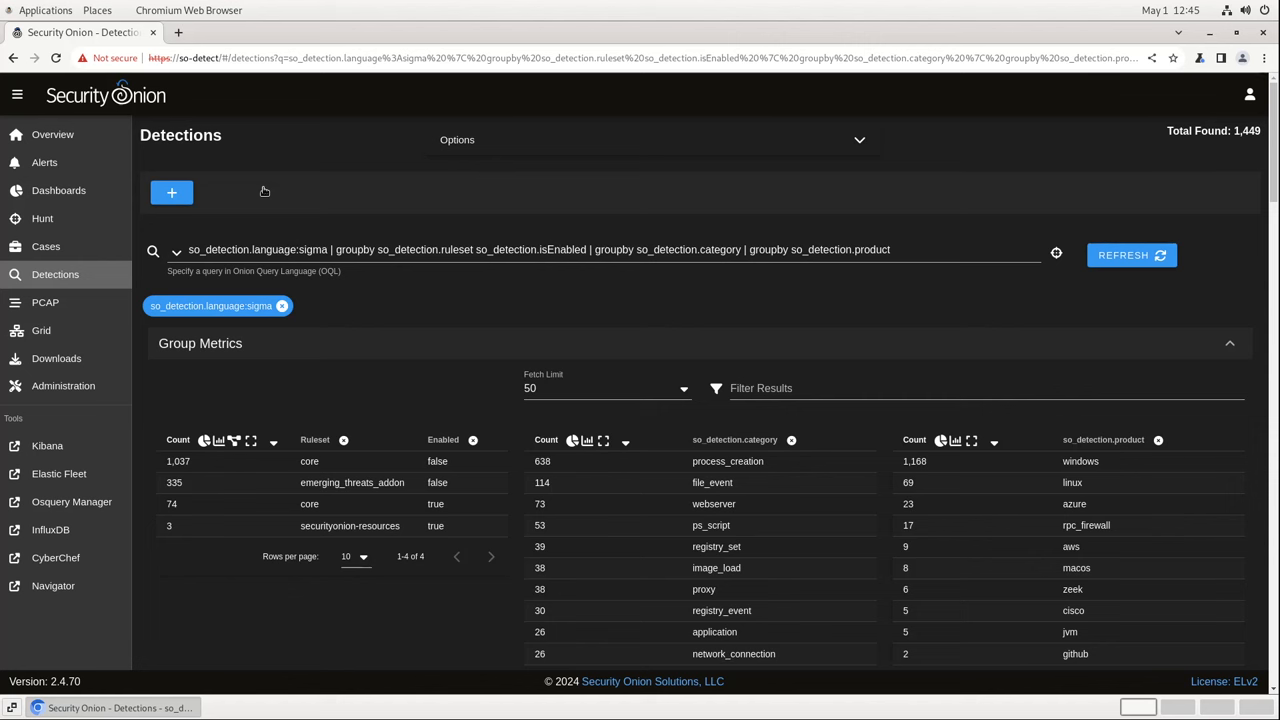
{"action": "left_click", "coordinate": [172, 192]}
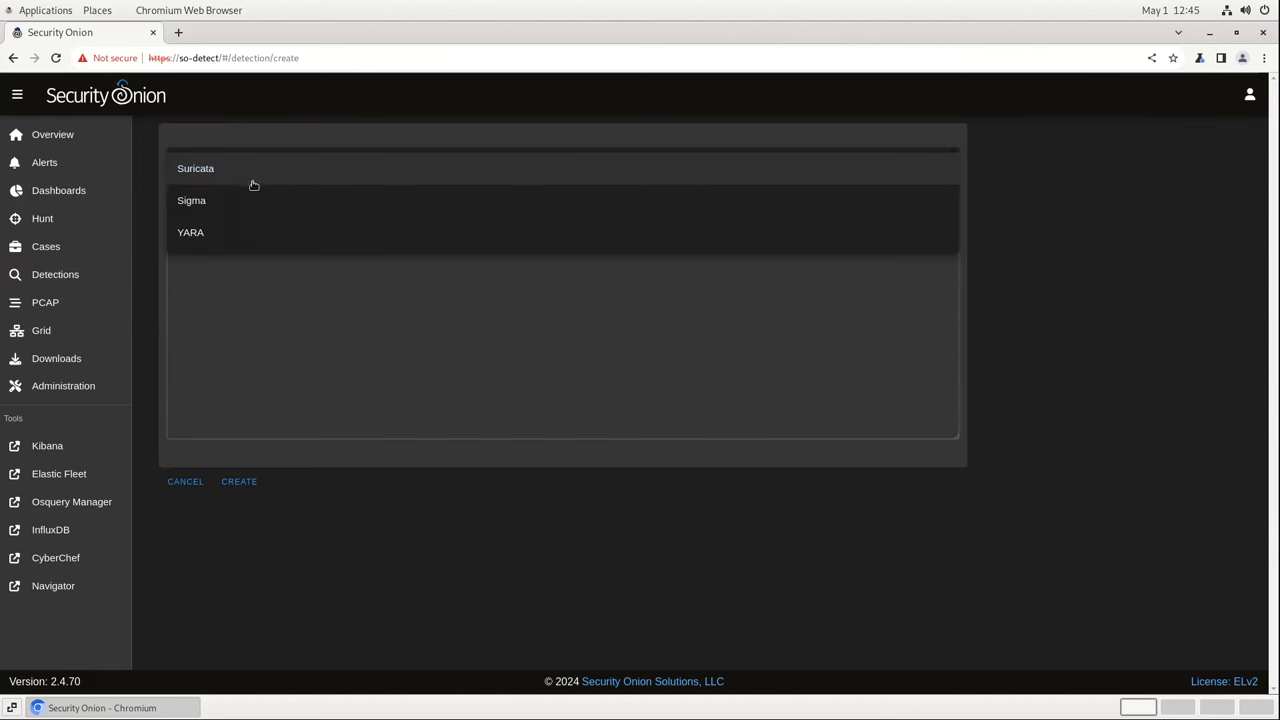
Create the YARA detection YARA_Sample_Rule_2 with an open license.
{"action": "left_click", "coordinate": [190, 232]}
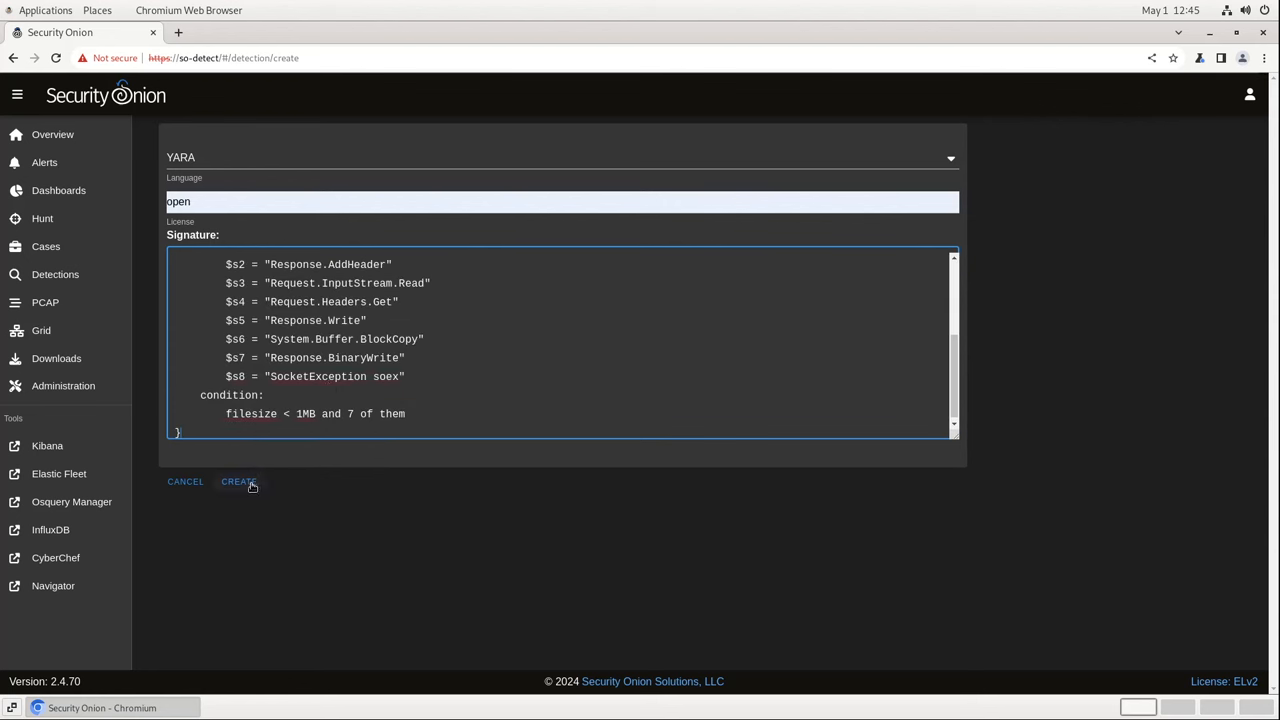
{"action": "left_click", "coordinate": [238, 481]}
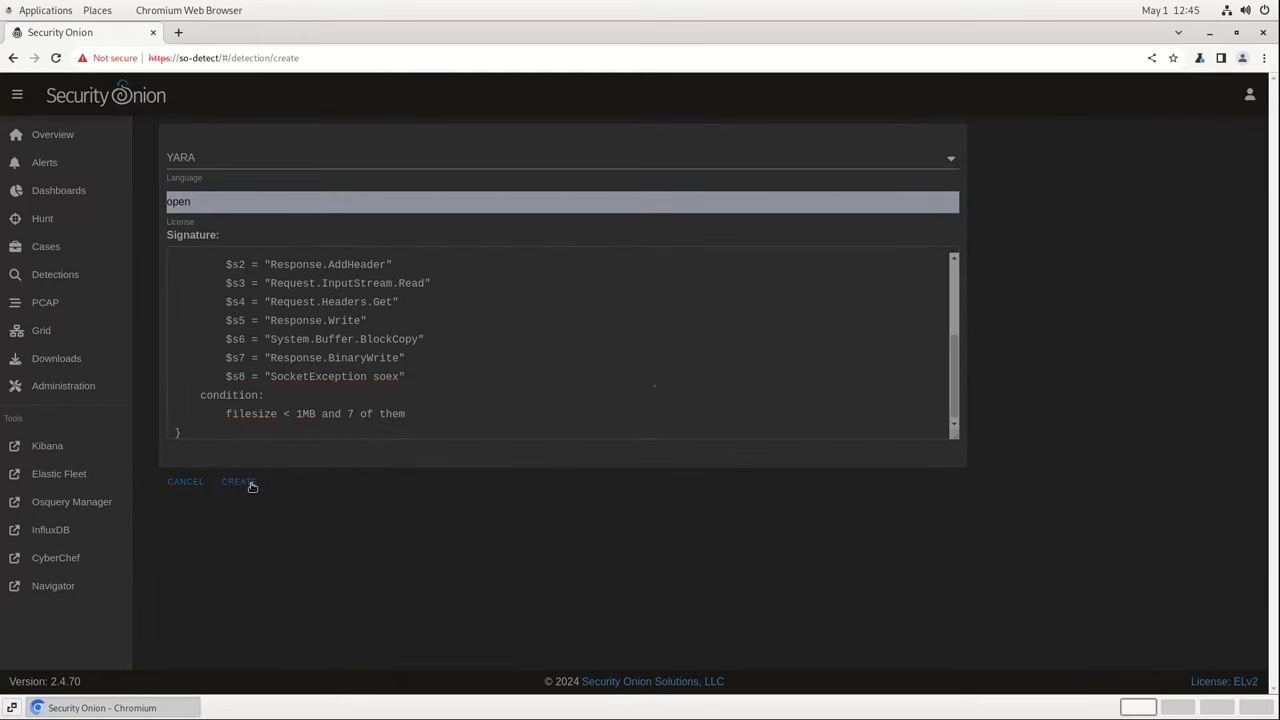
{"action": "left_click", "coordinate": [238, 481]}
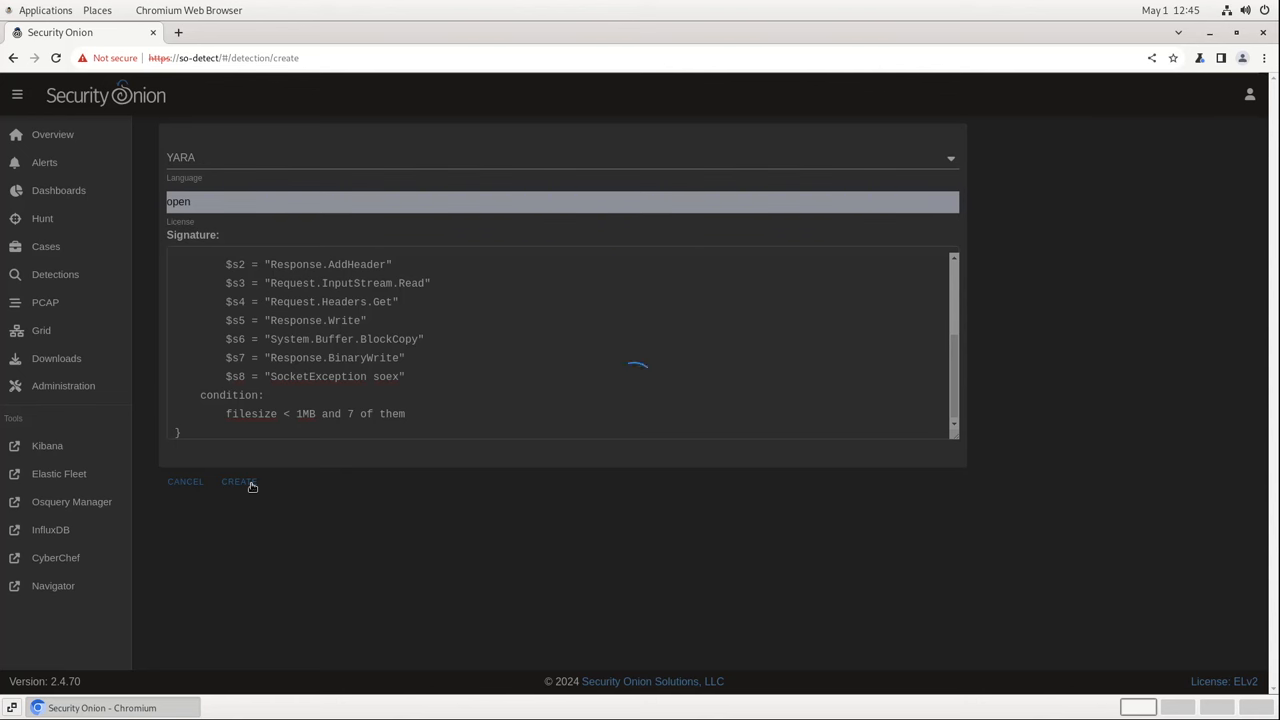
{"action": "left_click", "coordinate": [237, 481]}
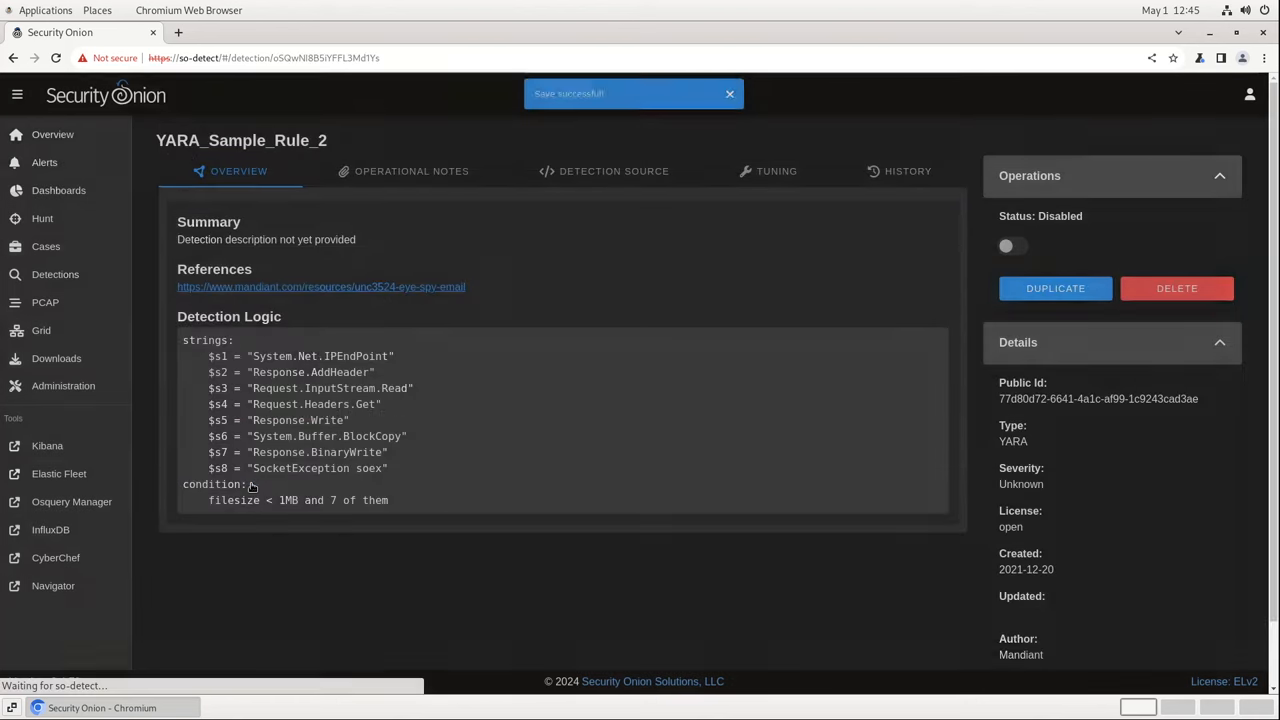